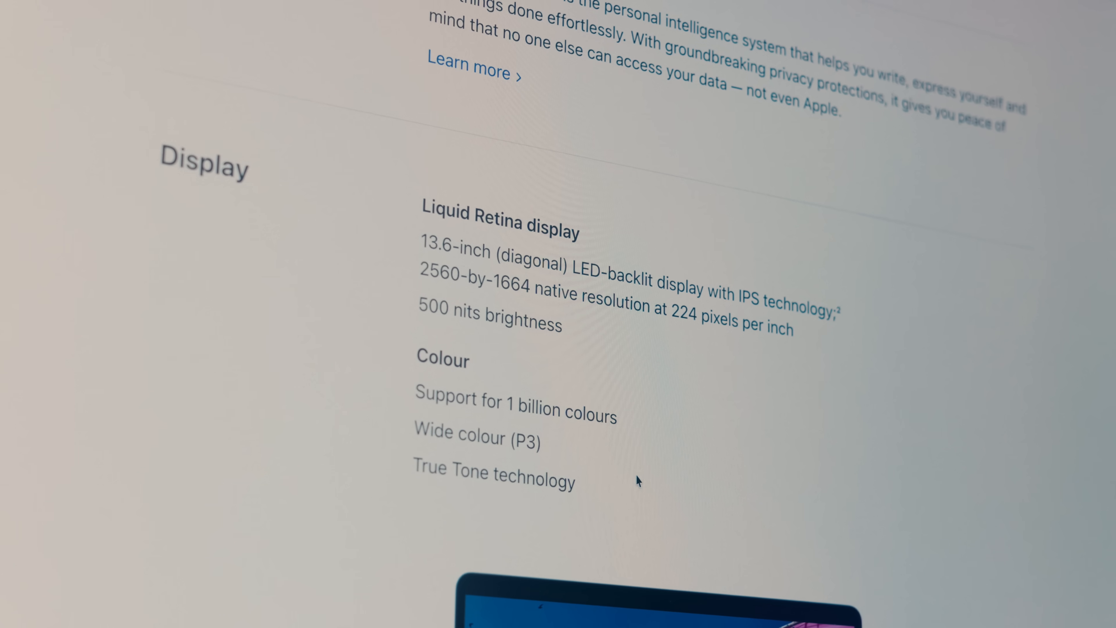
{"action": "scroll", "scroll_direction": "down", "scroll_amount": 3}
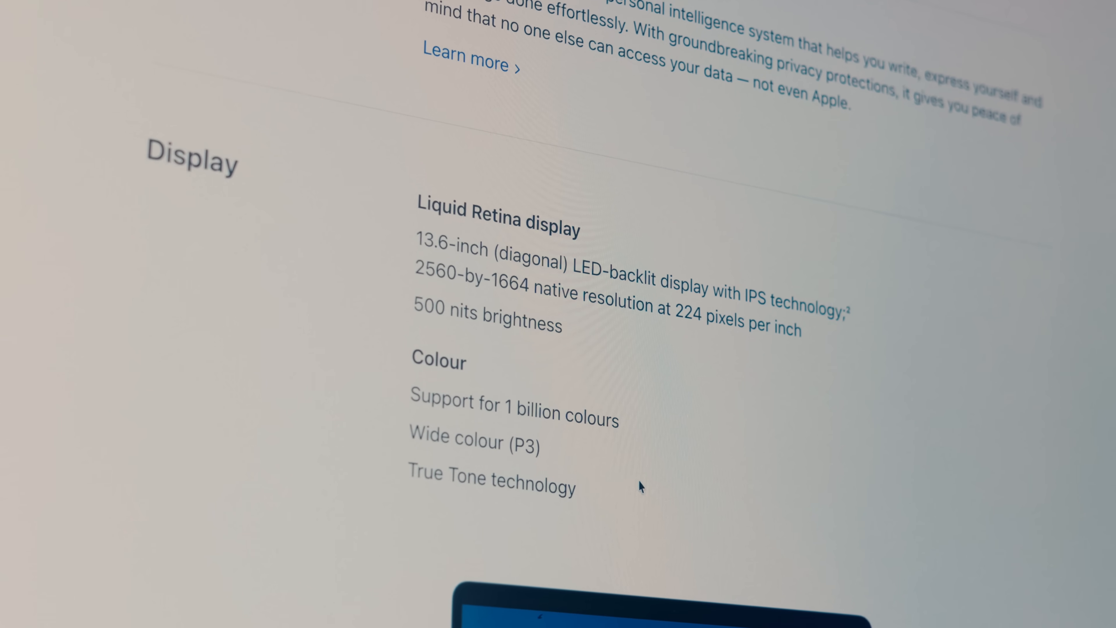